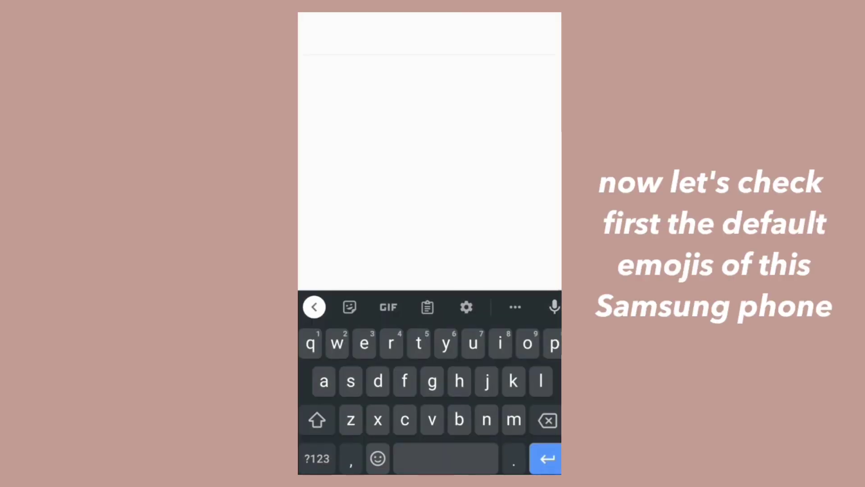
Step: Show the emoji picker in the blank note and browse the default Samsung emojis
click(378, 458)
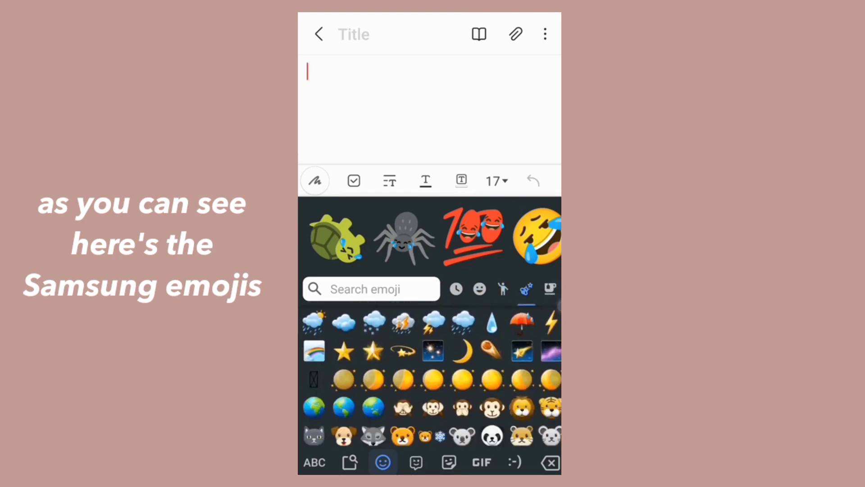
scroll(down, 3)
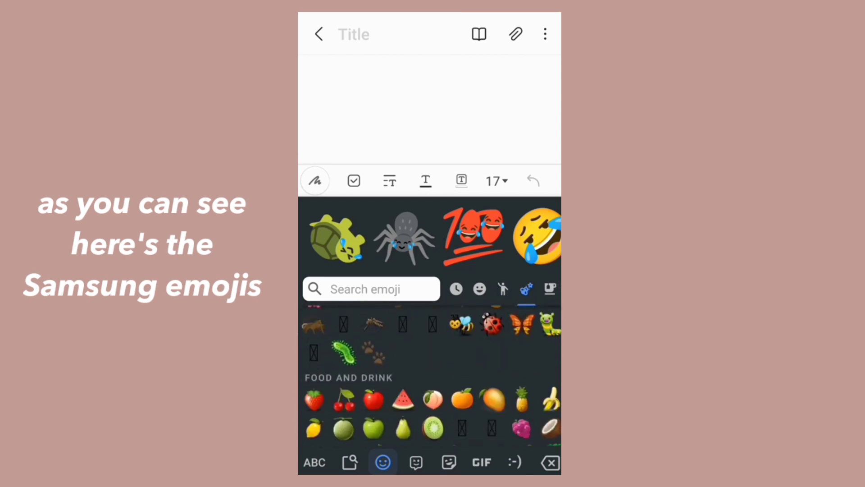
Step: Leave the note and launch the browser toward the MediaFire iOS15.4beta page
click(456, 288)
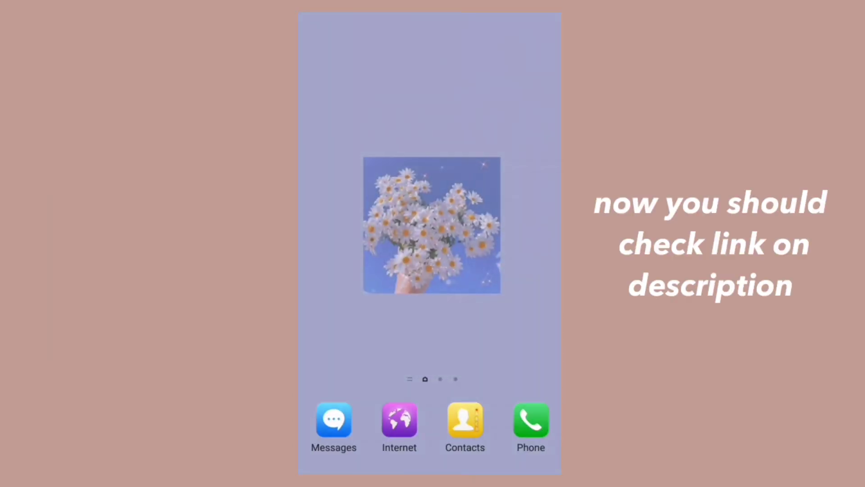
click(398, 421)
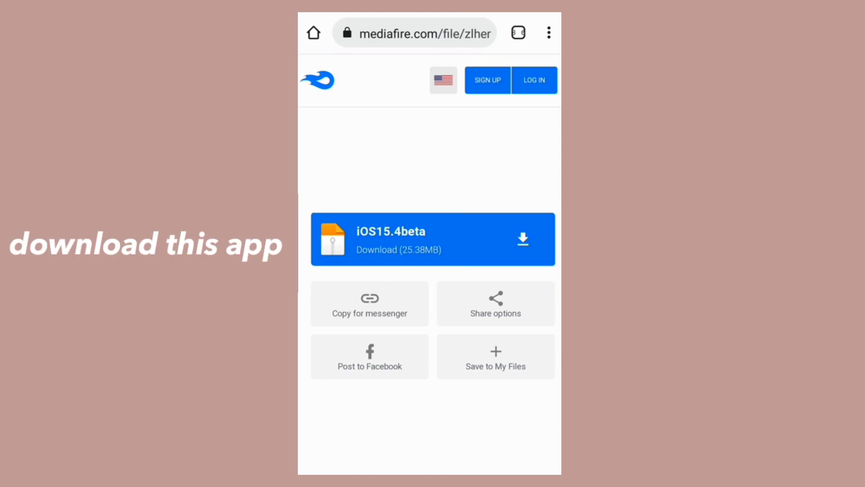
Step: Download the 25.38MB iOS15.4beta package from MediaFire to reach the install prompt
click(433, 239)
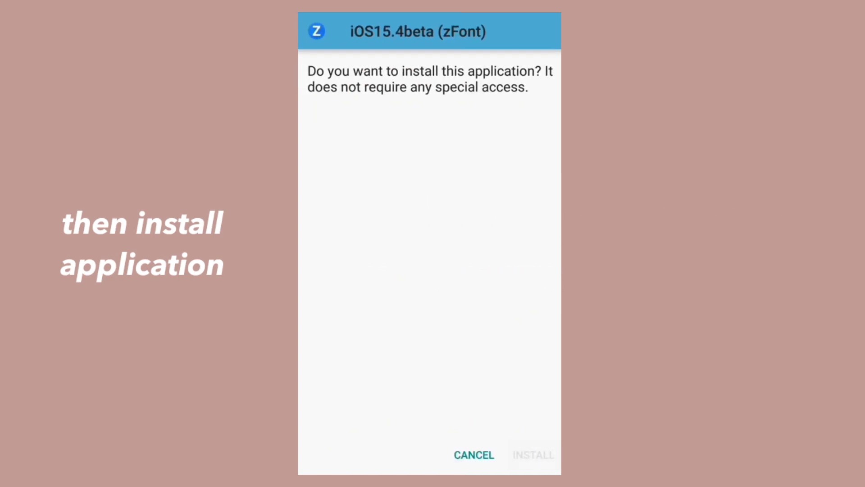
Step: Install the zFont app and select iOS 15.4 beta(zFont) as the system font
click(531, 455)
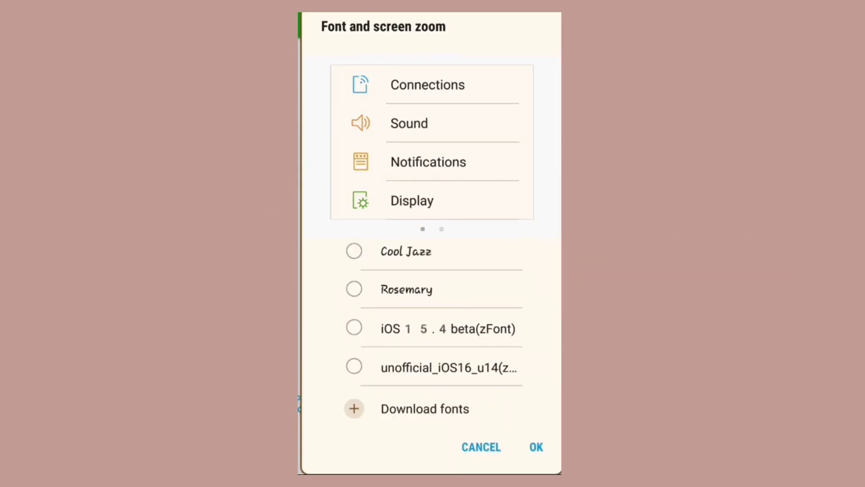
click(353, 328)
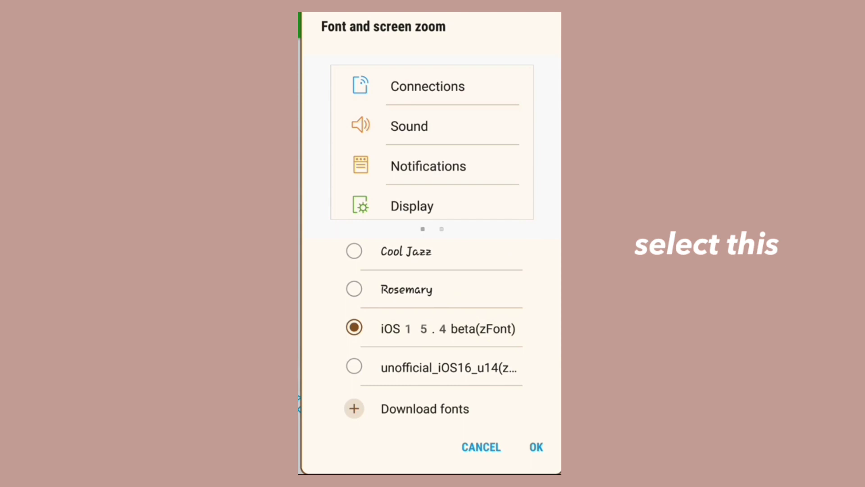
Step: Apply the font change, then insert nature emojis in Samsung Notes to see iOS-style designs
click(535, 446)
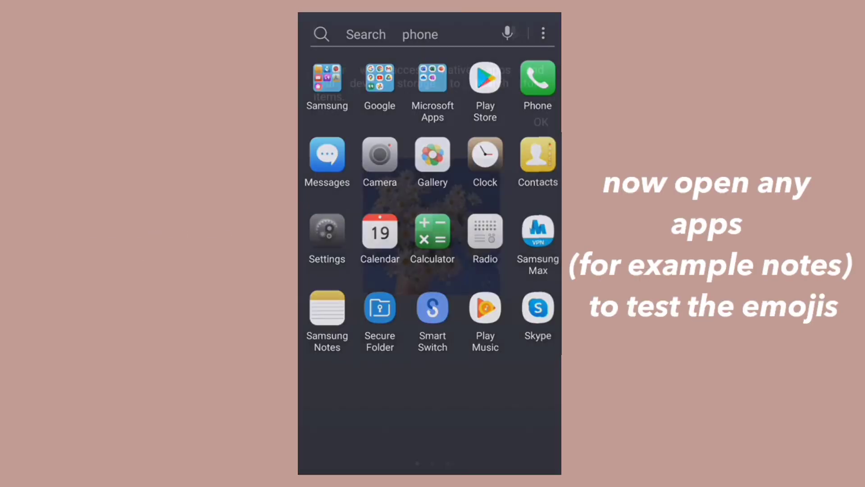
click(387, 34)
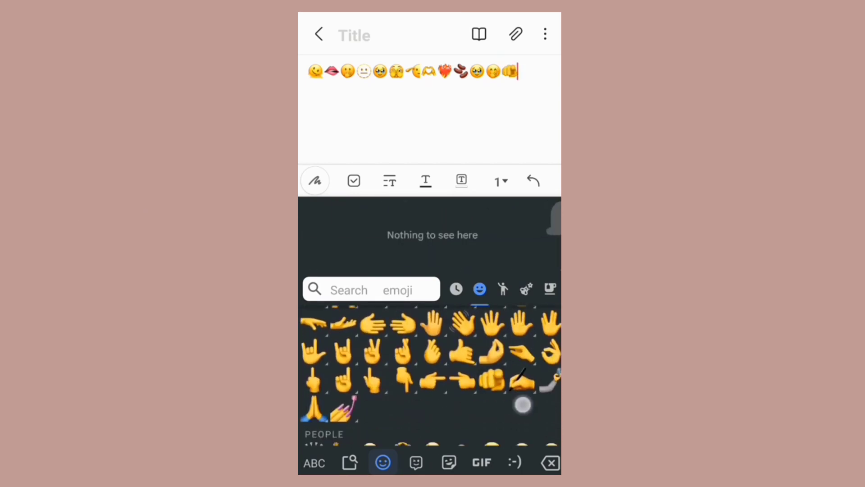
click(526, 289)
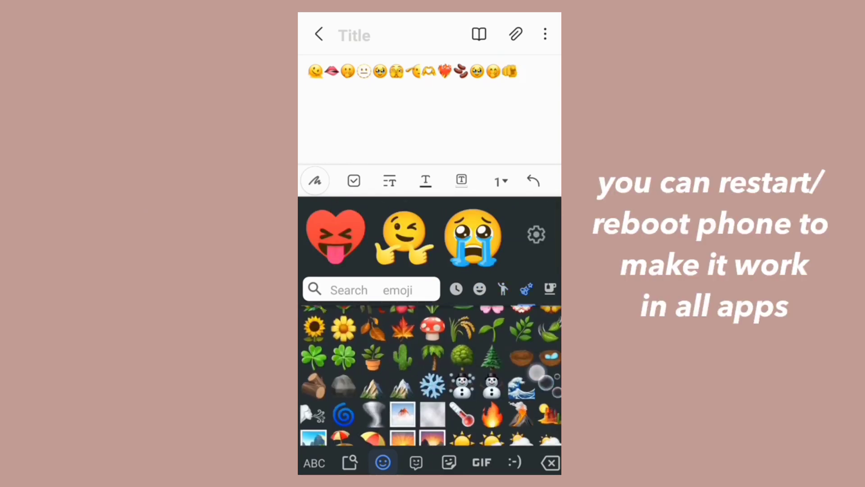